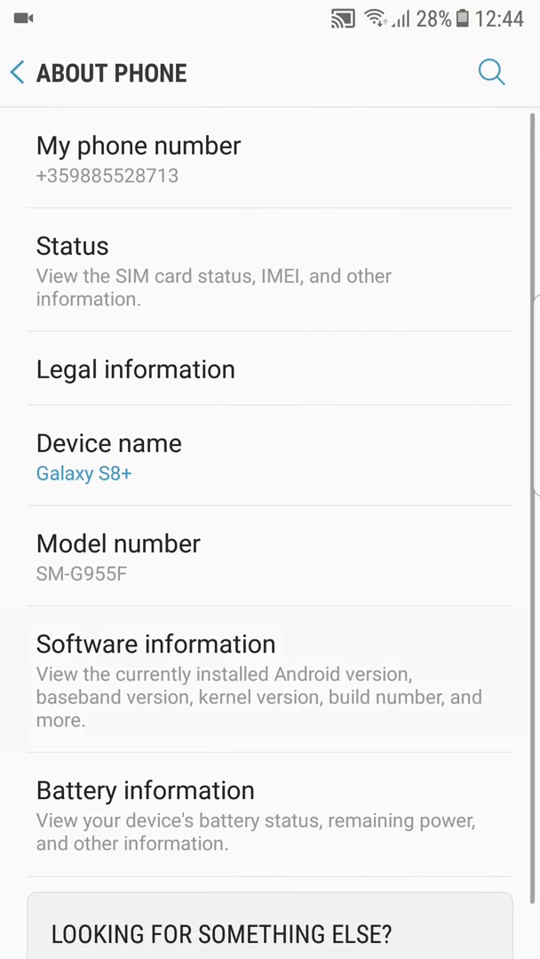
Step: Open Software information and scroll to the Android 7.0 and ambasadii build details
left_click(157, 644)
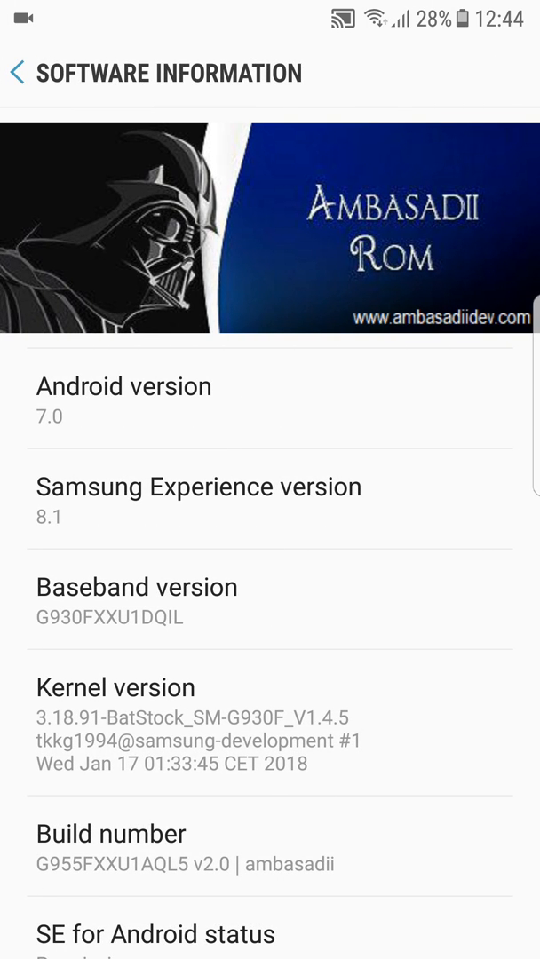
scroll("down", 3)
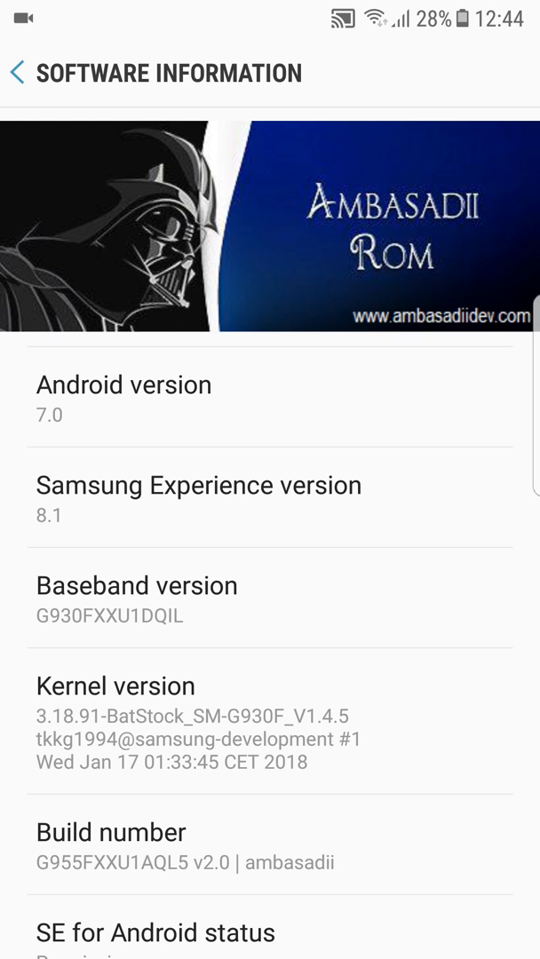
scroll("down", 3)
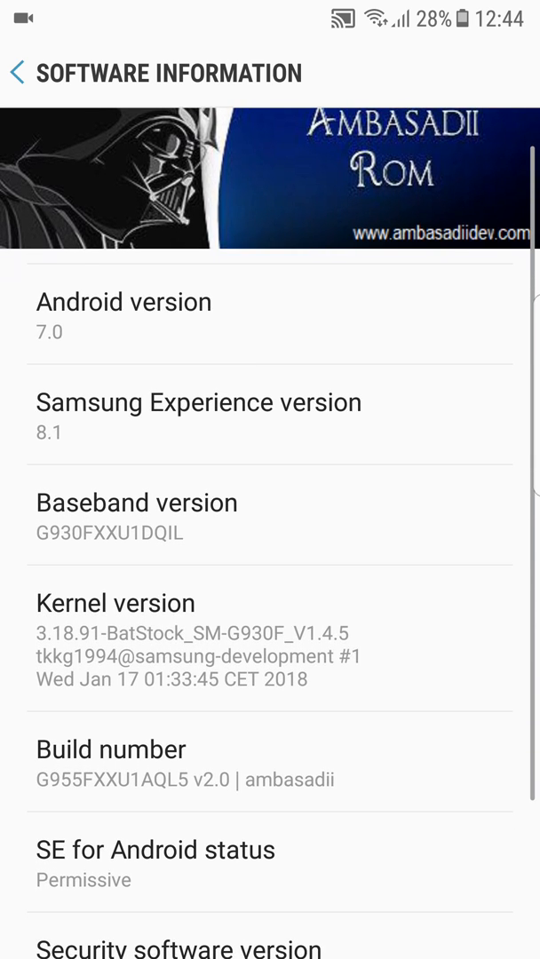
scroll("down", 3)
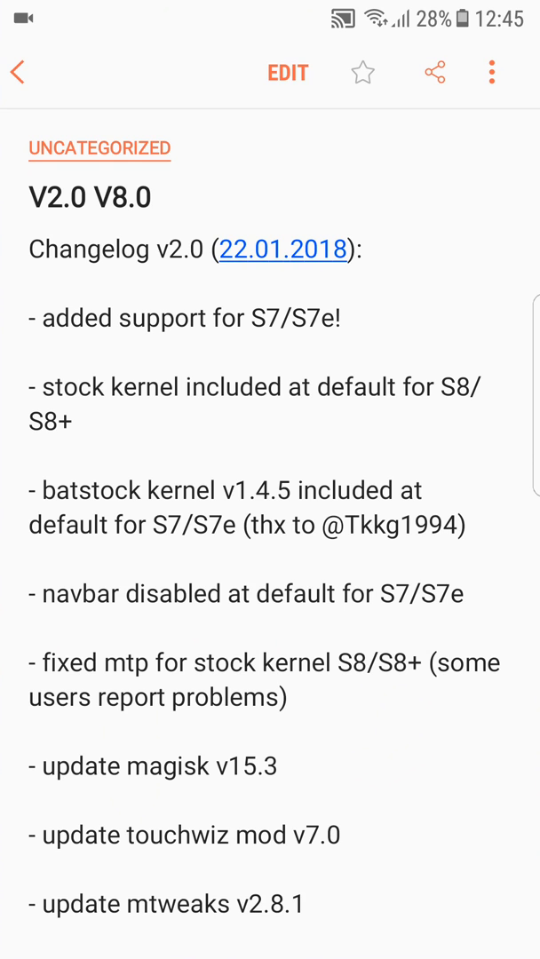
Step: Edit the V2.0 changelog note and add 'Ayra' on a new line after the last entry
left_click(287, 72)
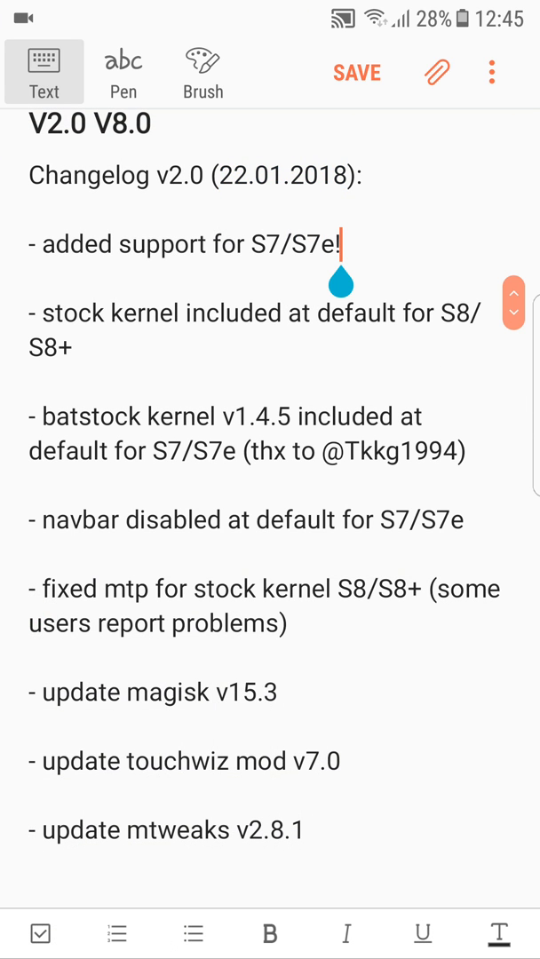
left_click(338, 244)
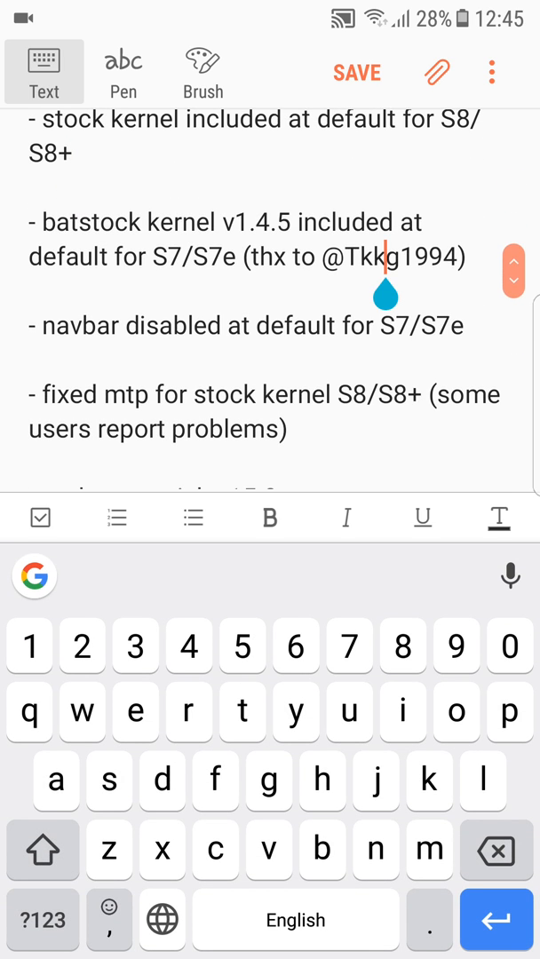
scroll("down", 3)
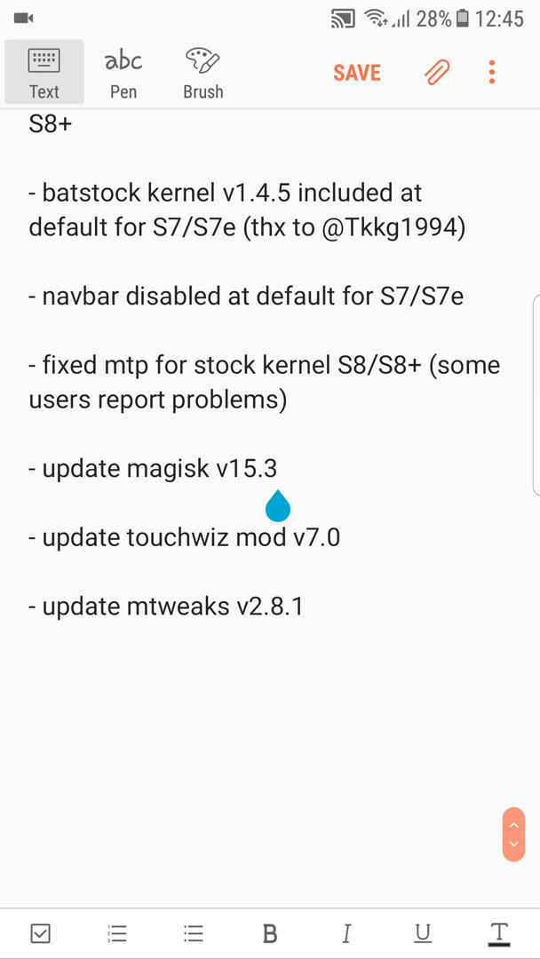
left_click(283, 468)
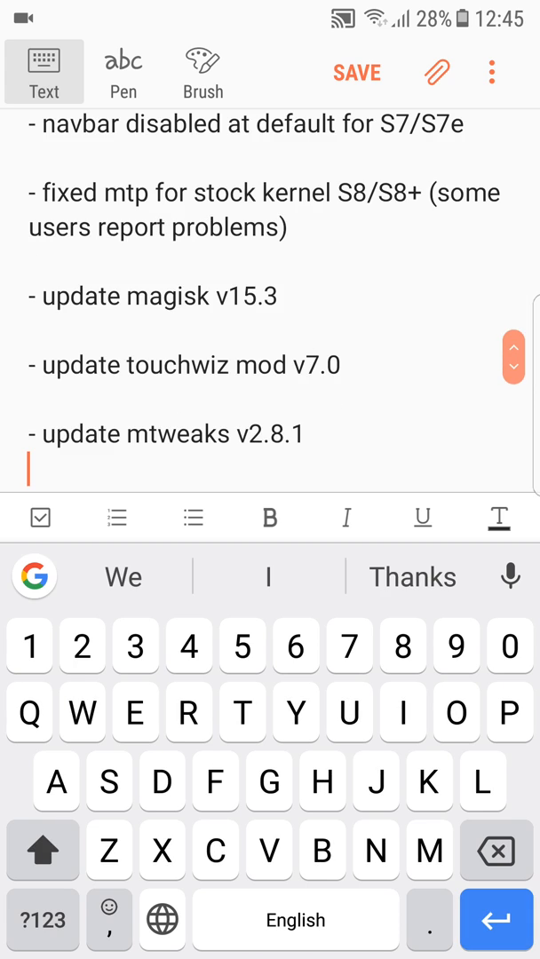
type("Ayra")
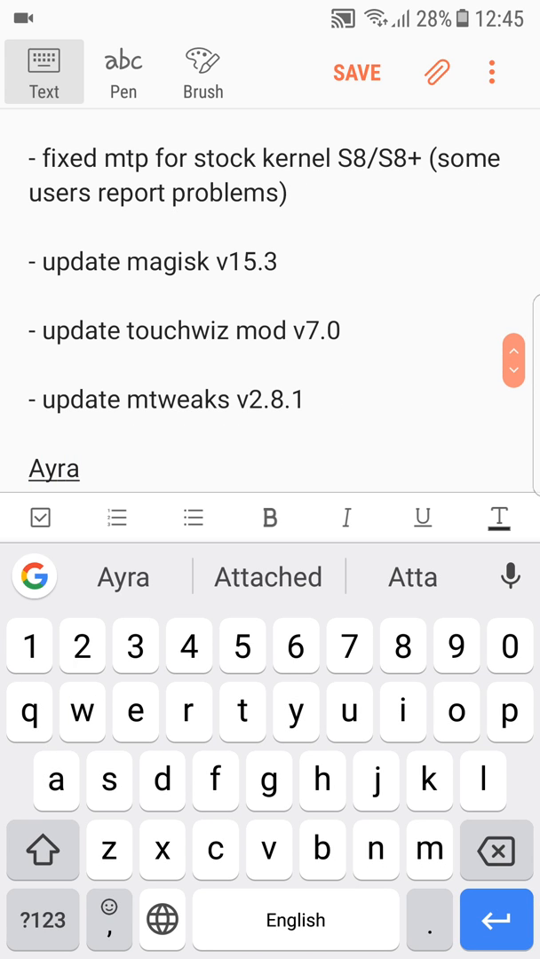
key("HOME")
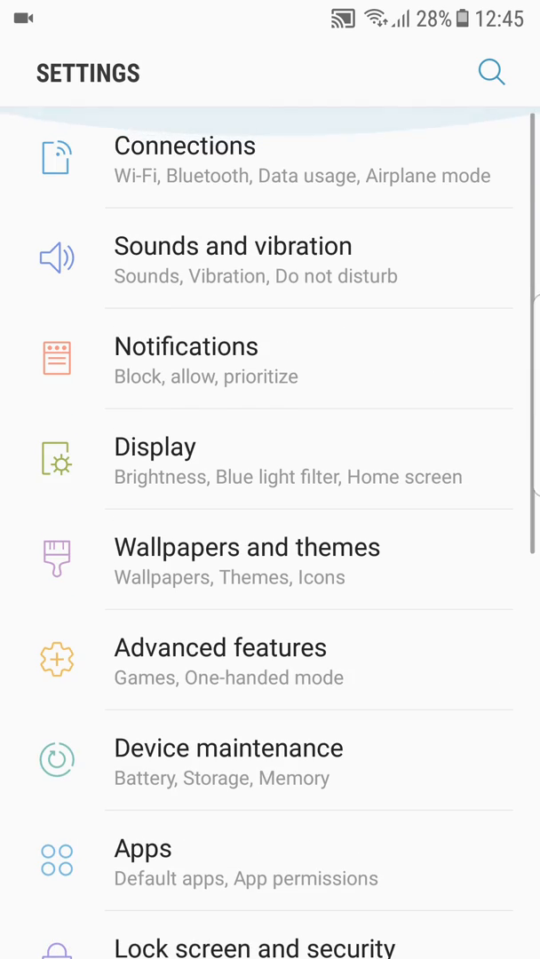
Step: Scroll through the Advanced features toggles, then leave the page
left_click(221, 647)
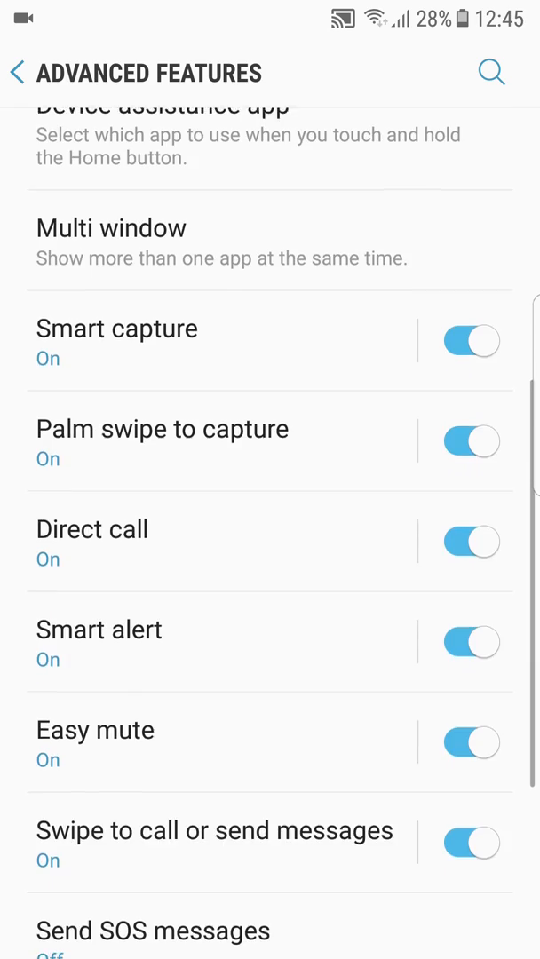
scroll("down", 3)
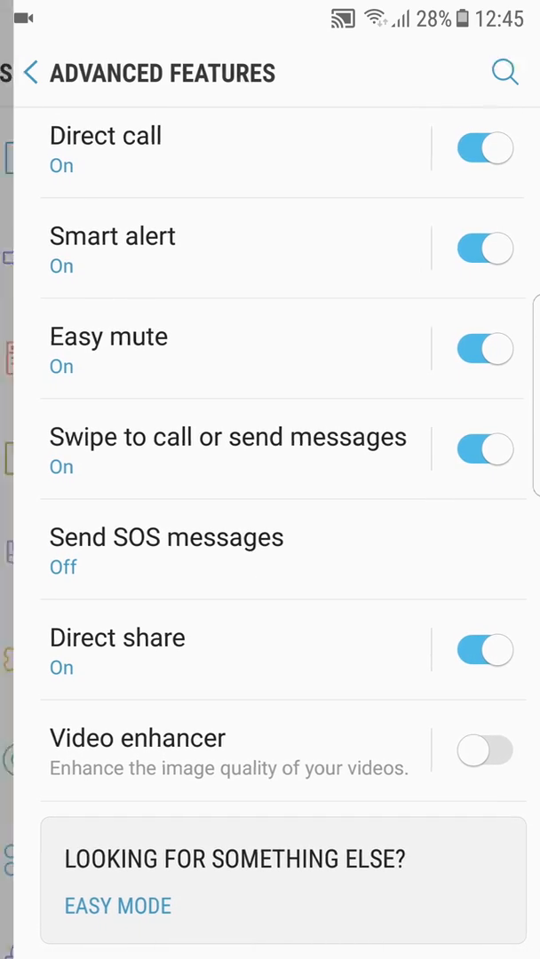
key("HOME")
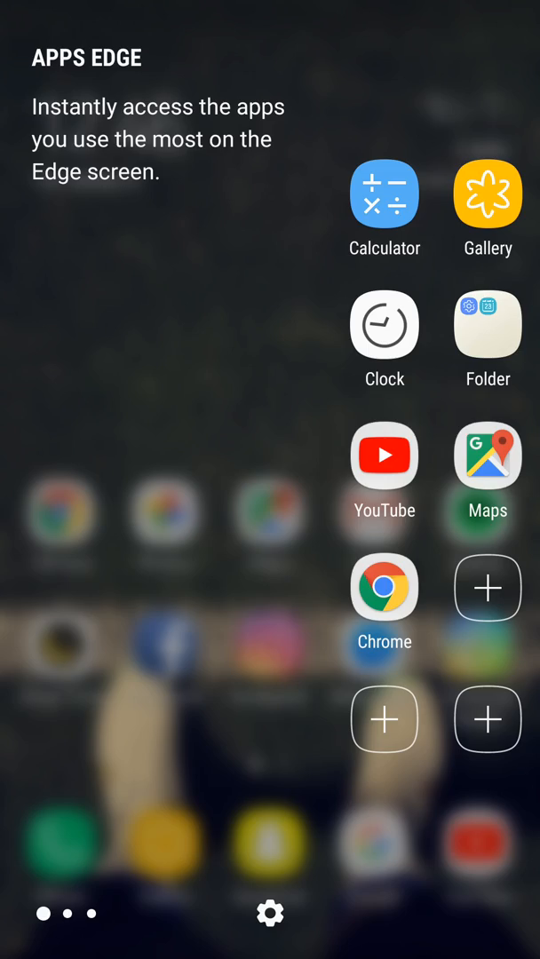
Step: View the Connections and More connection settings pages, then return to the home screen
scroll("left", 3)
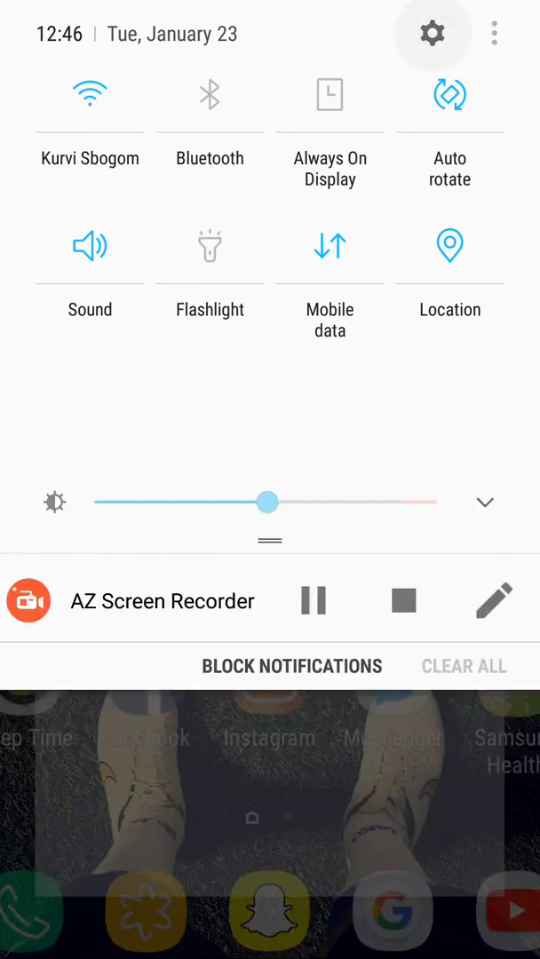
left_click(433, 33)
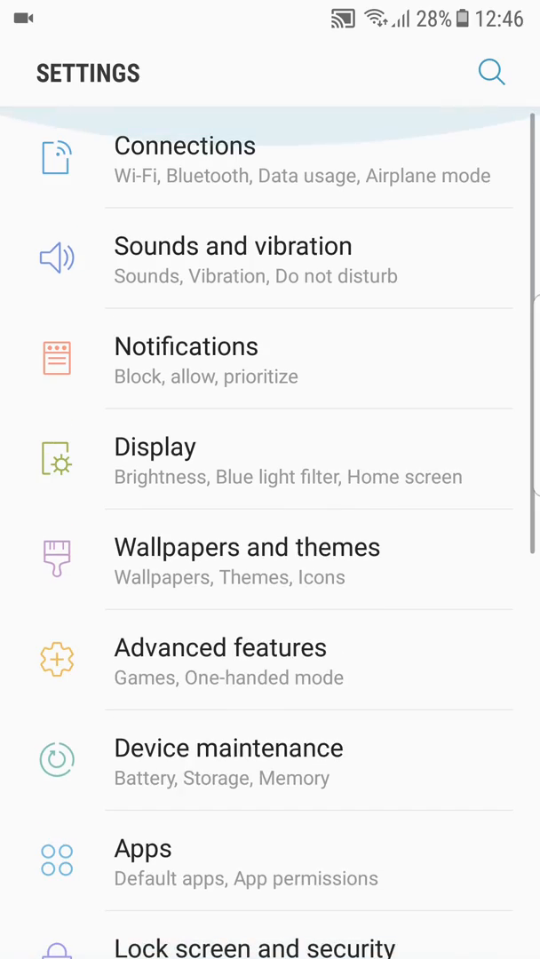
key("home")
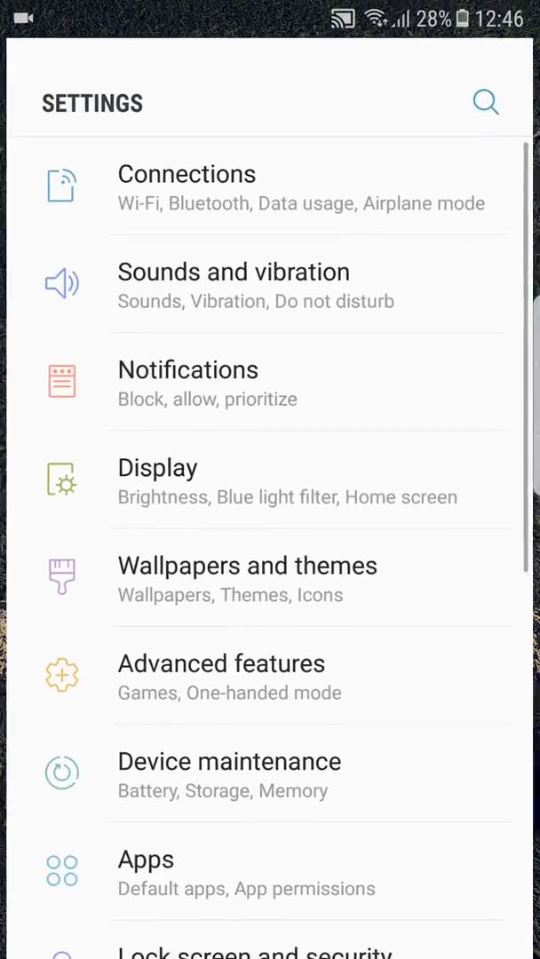
left_click(187, 187)
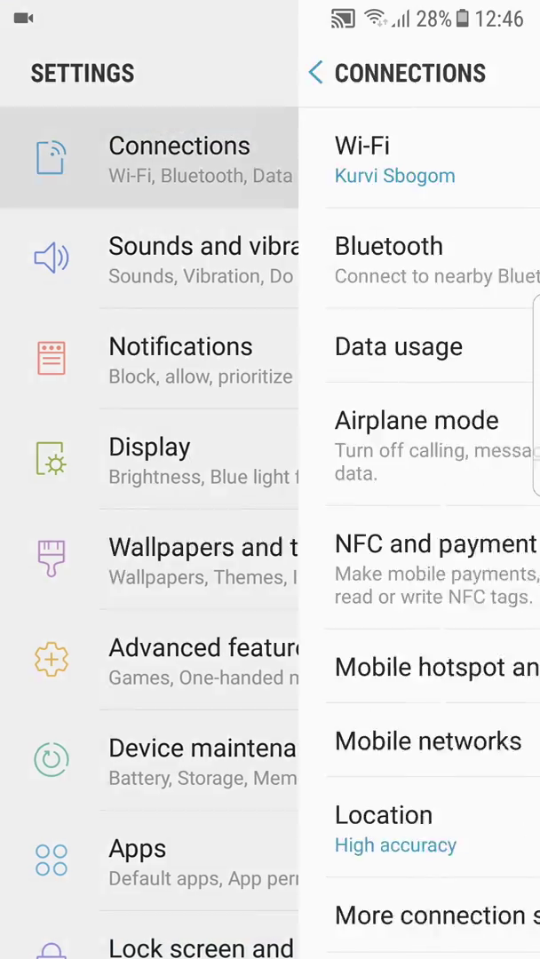
left_click(436, 916)
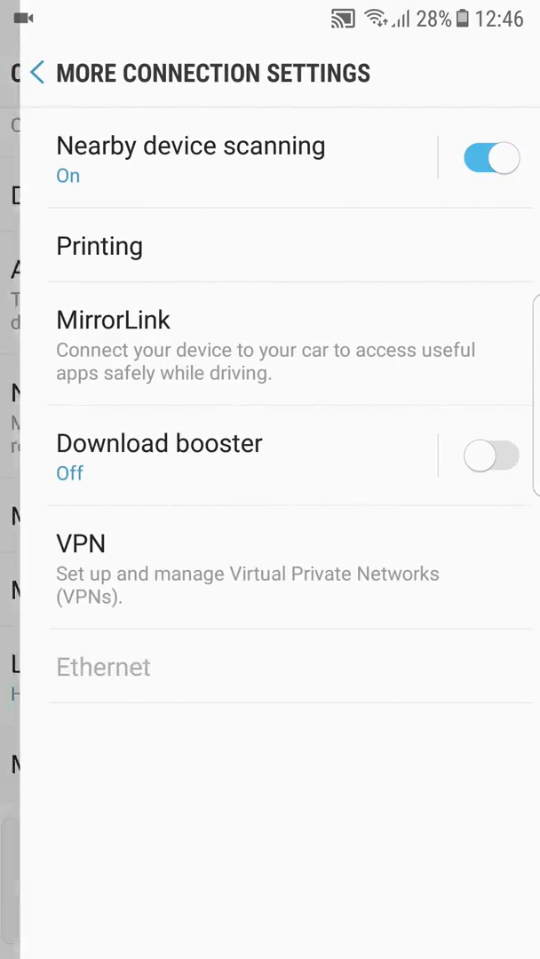
left_click(38, 72)
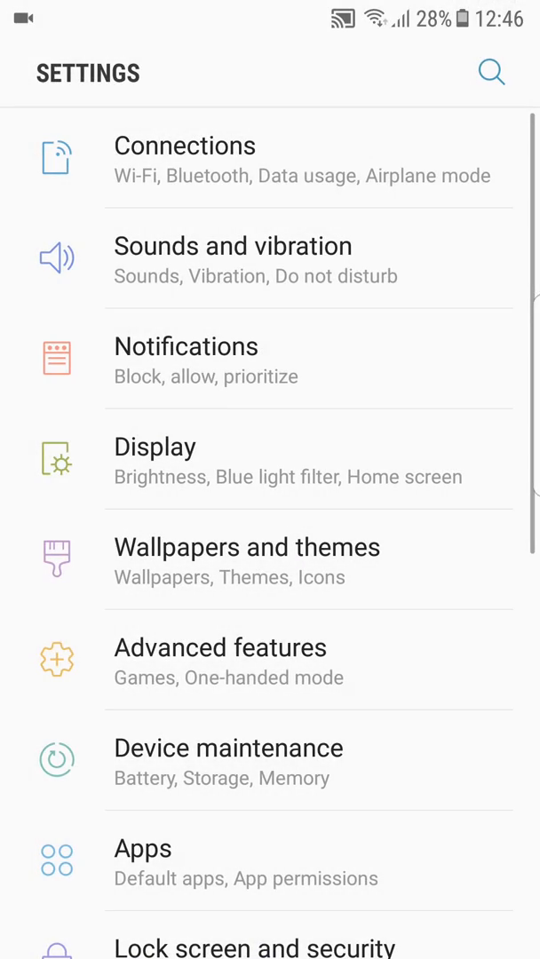
key("Home")
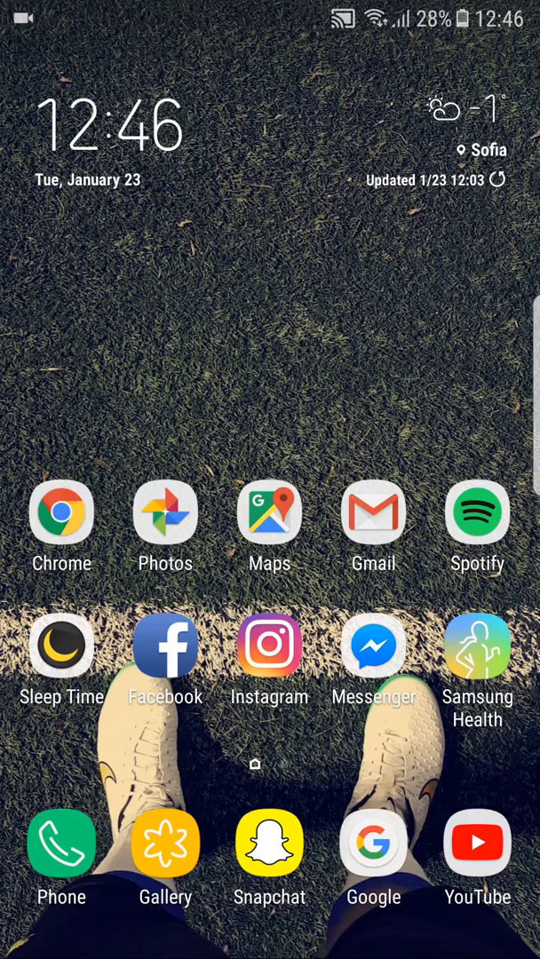
scroll("down", 3)
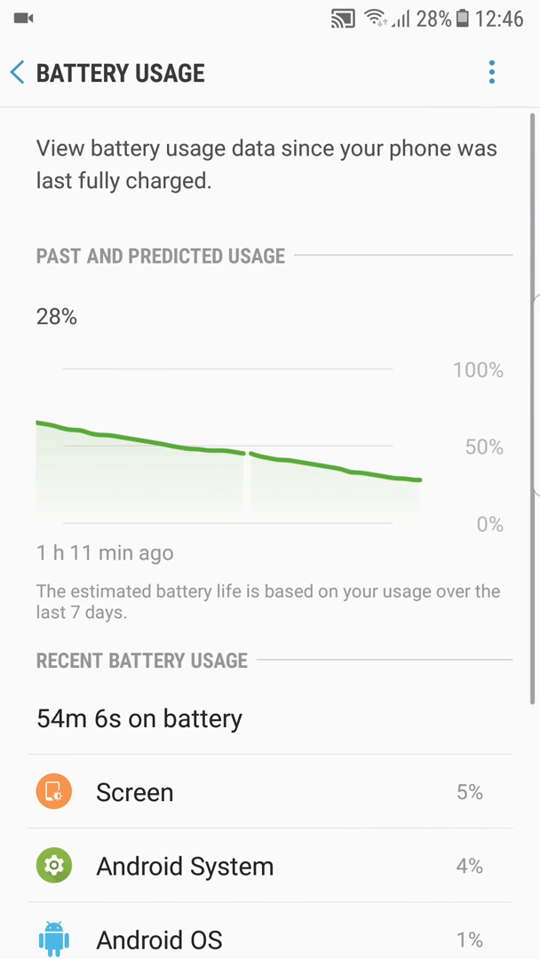
Step: Scroll the Battery usage screen showing 27% charge and per-app power consumption
scroll("down", 3)
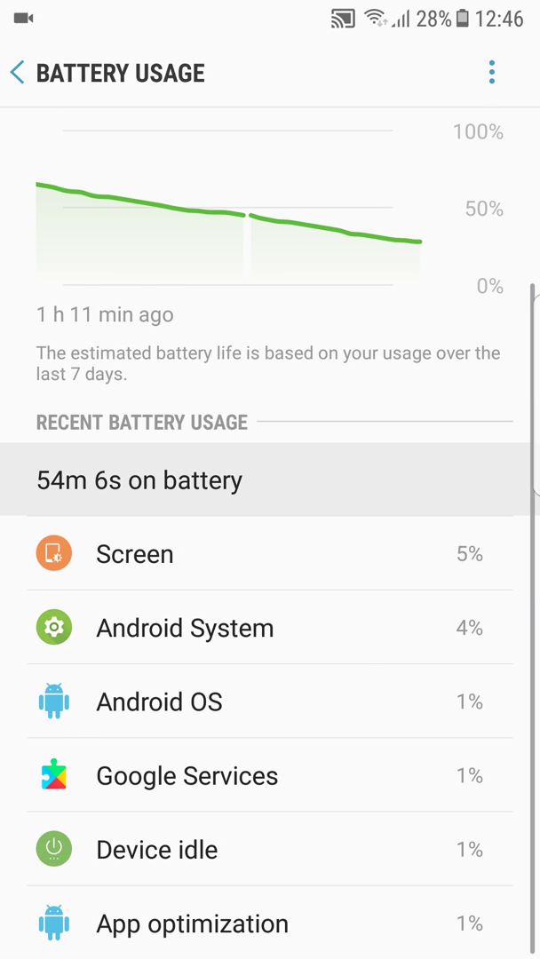
left_click(134, 553)
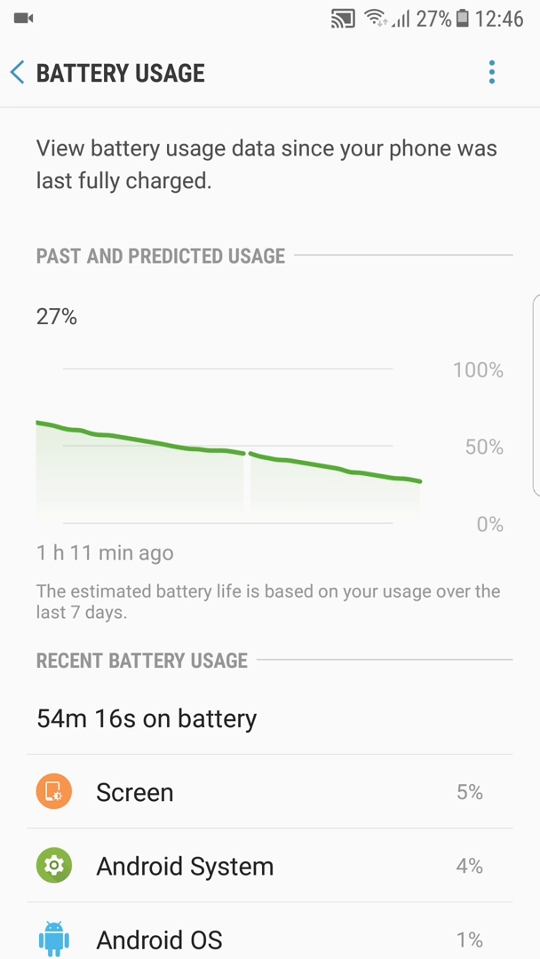
scroll("down", 3)
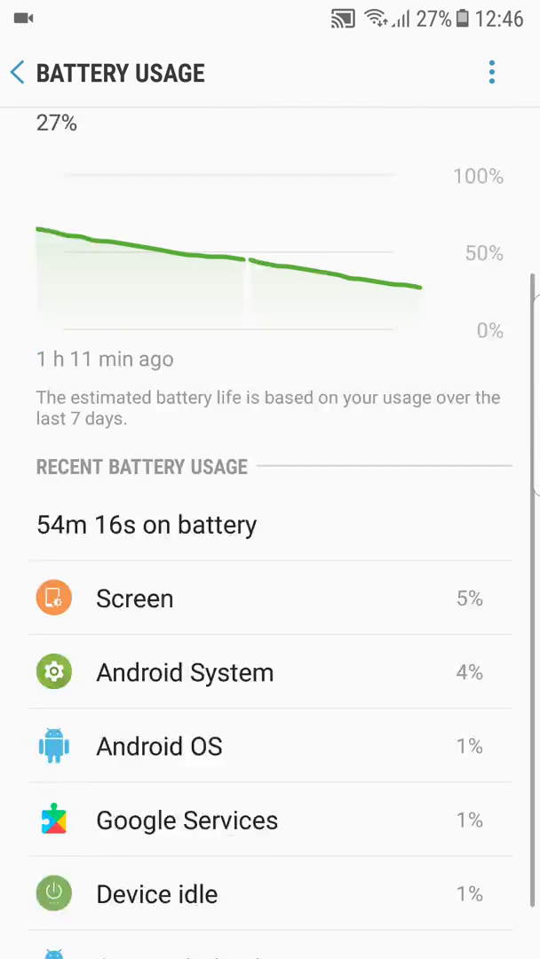
Step: Browse the Always sleeping apps picker without adding any apps, then return to Battery
left_click(16, 71)
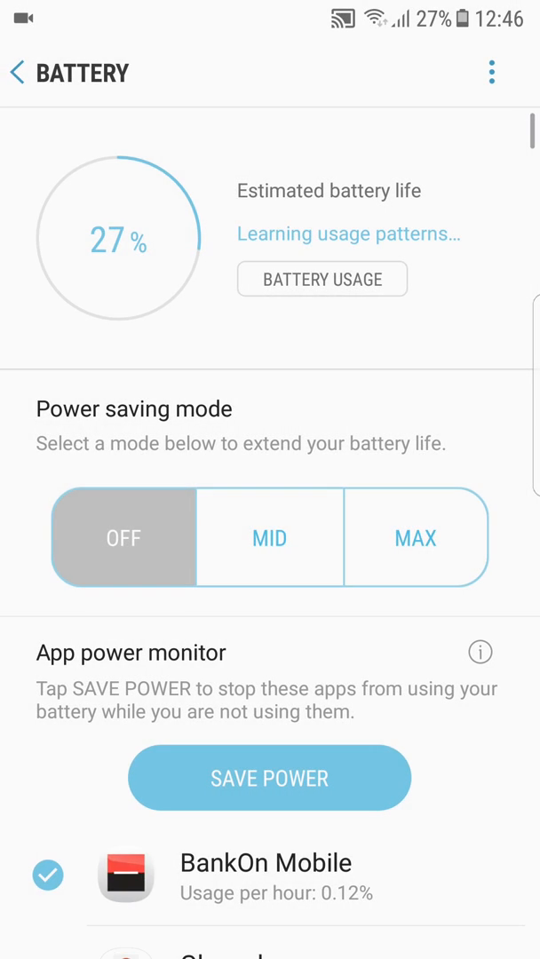
scroll("down", 3)
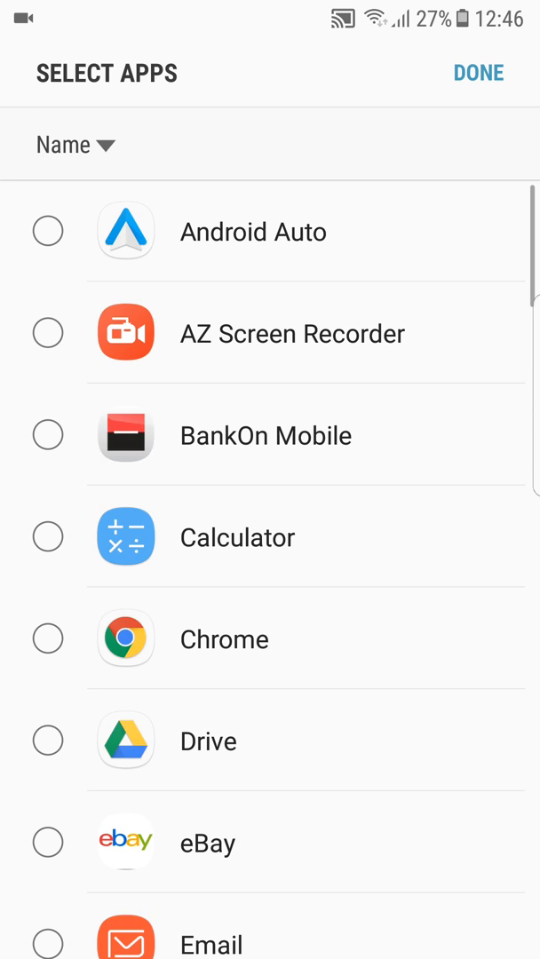
scroll("down", 3)
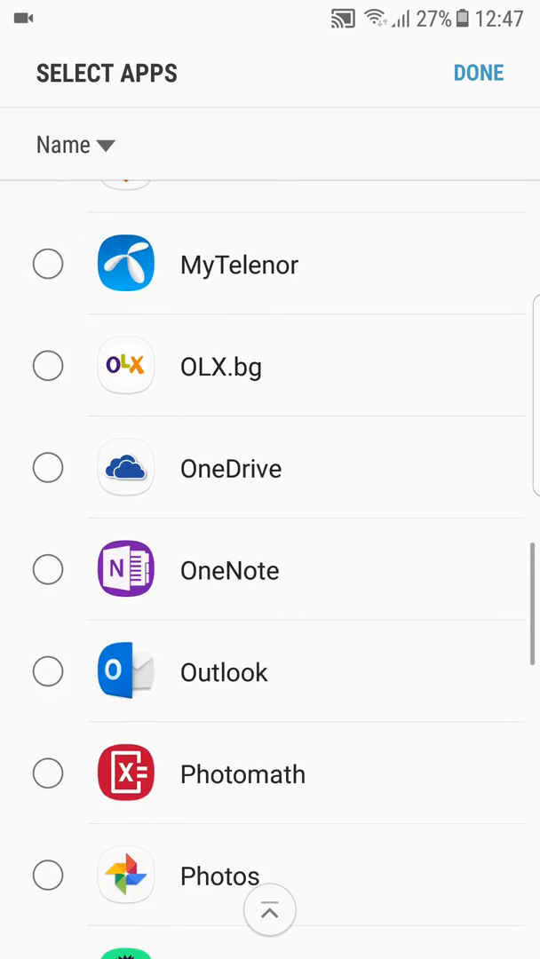
left_click(480, 70)
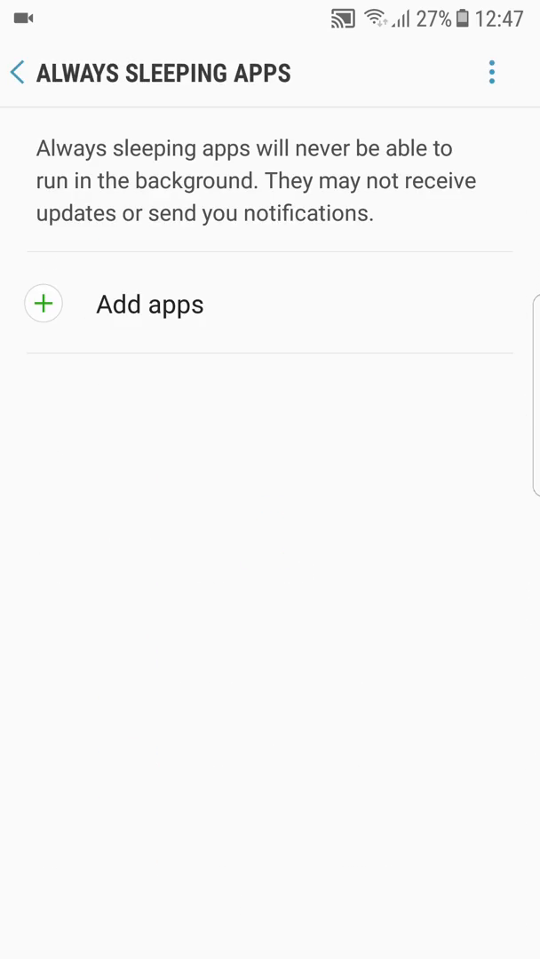
left_click(19, 72)
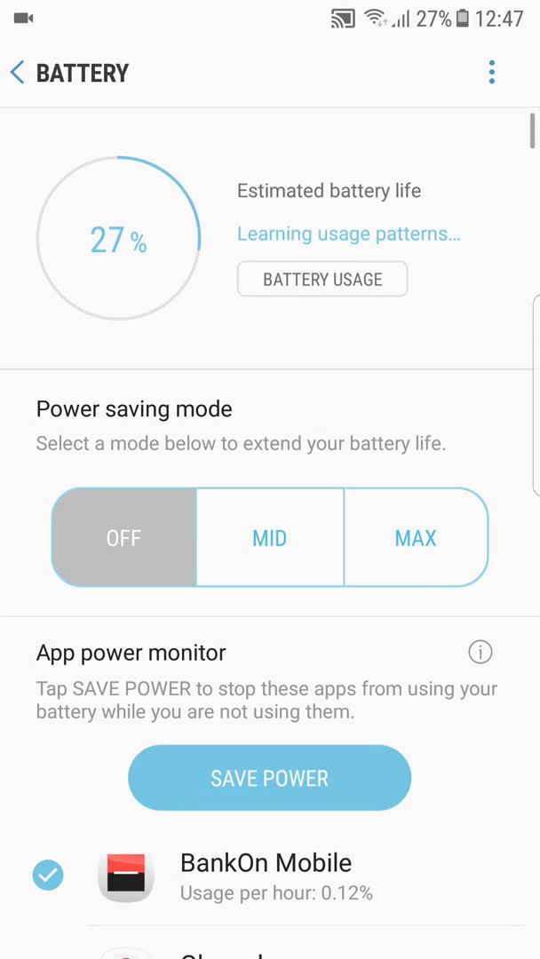